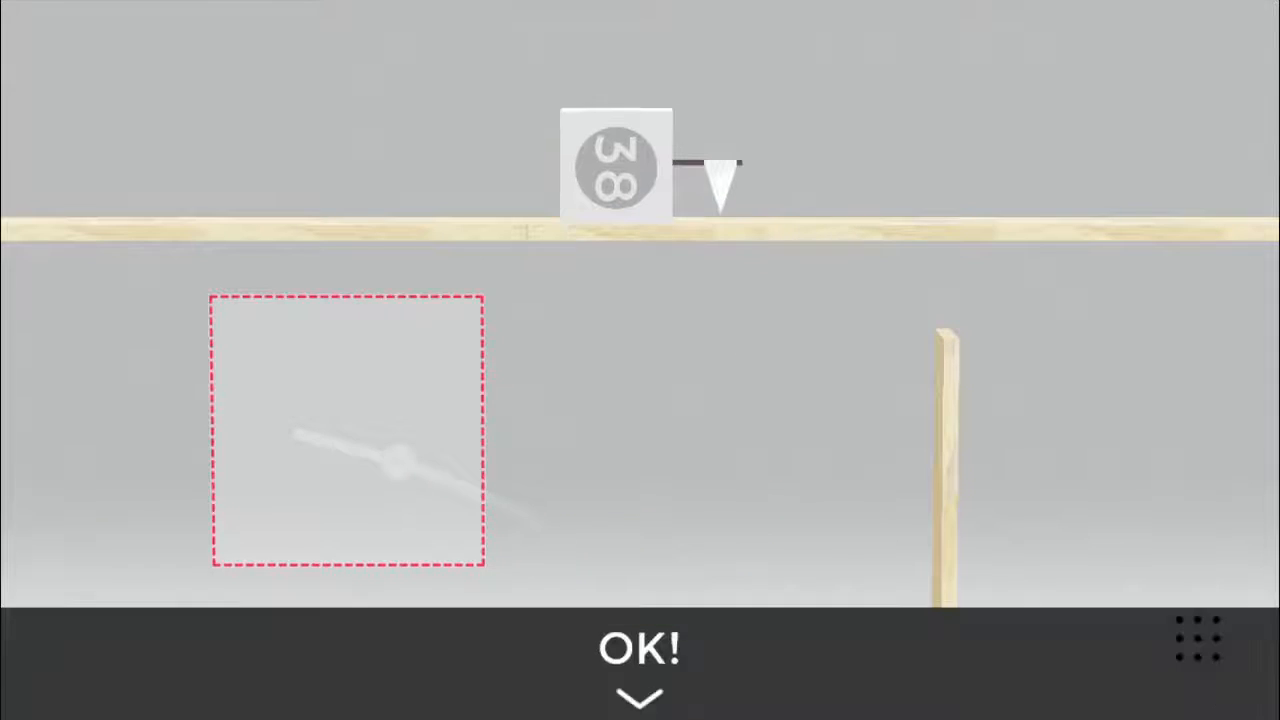
# - Launch the ball past the planks into the goal box to clear level 38
pyautogui.click(636, 646)
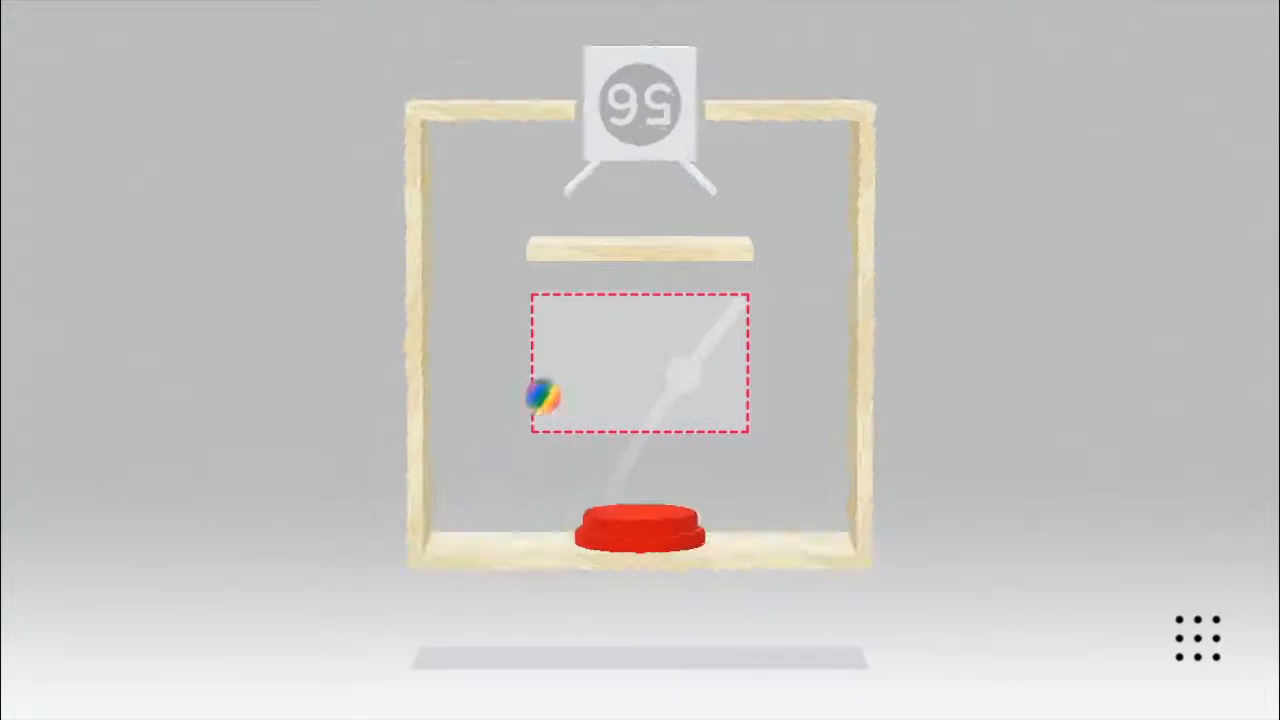
# - Place the ball in the dashed area to drop it onto the red button and clear level 56
pyautogui.click(638, 536)
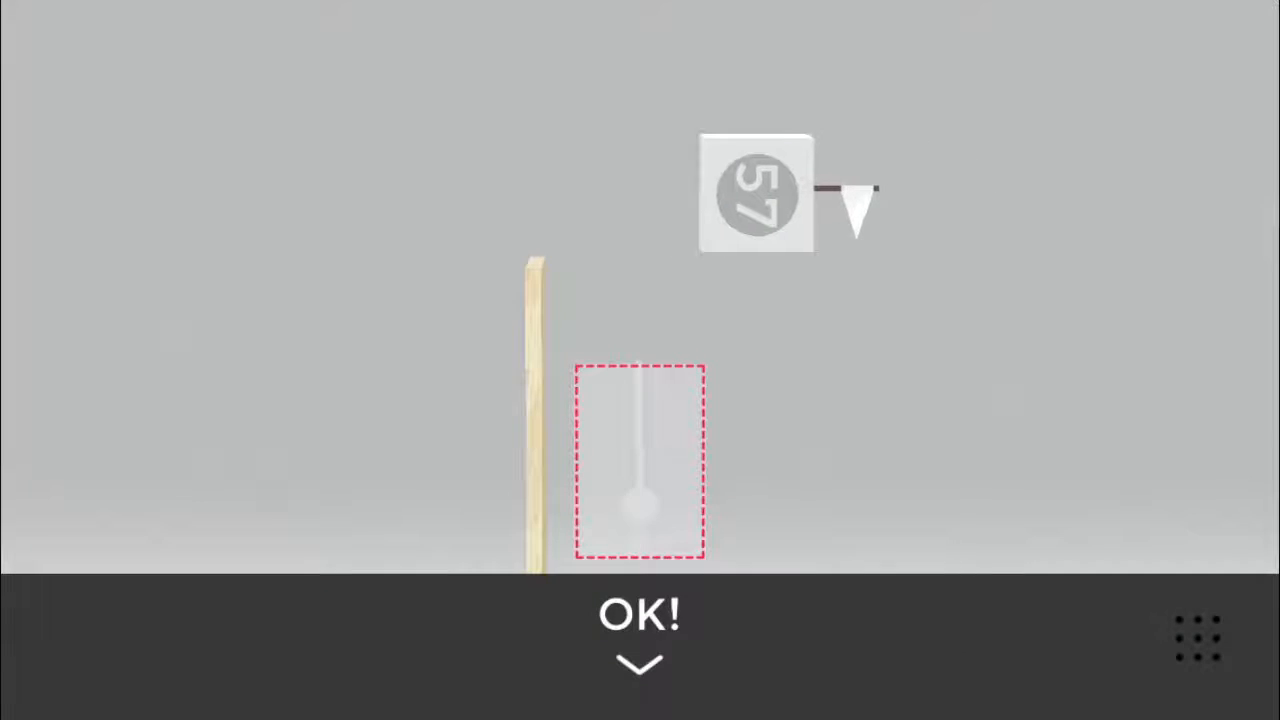